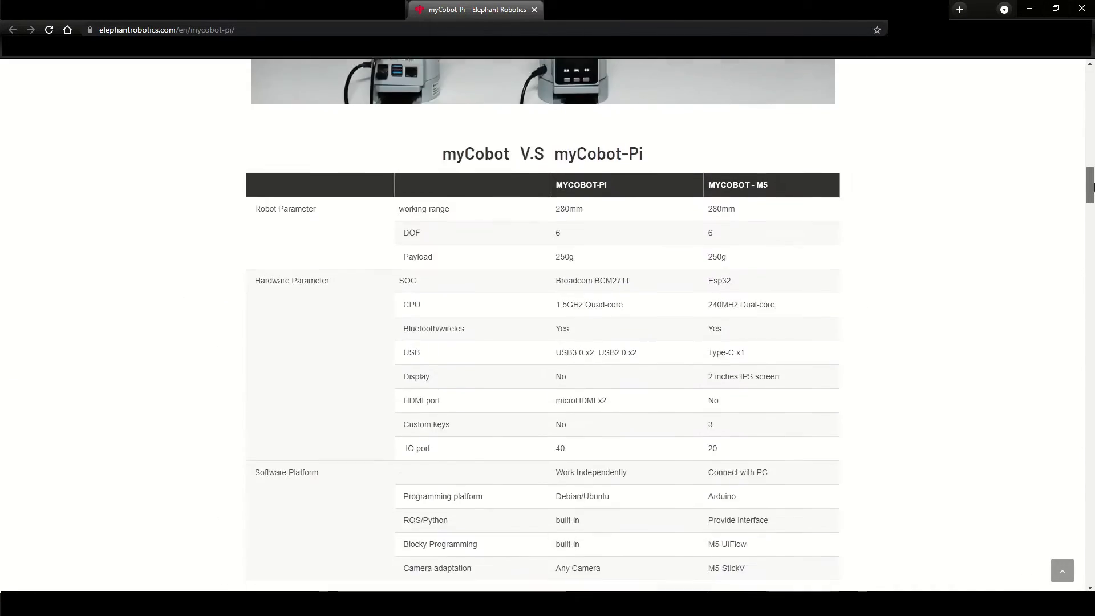
Locate the mycobot_step STEP file, import it, and turn the view around the arm
{"action": "scroll", "scroll_direction": "down", "scroll_amount": 3}
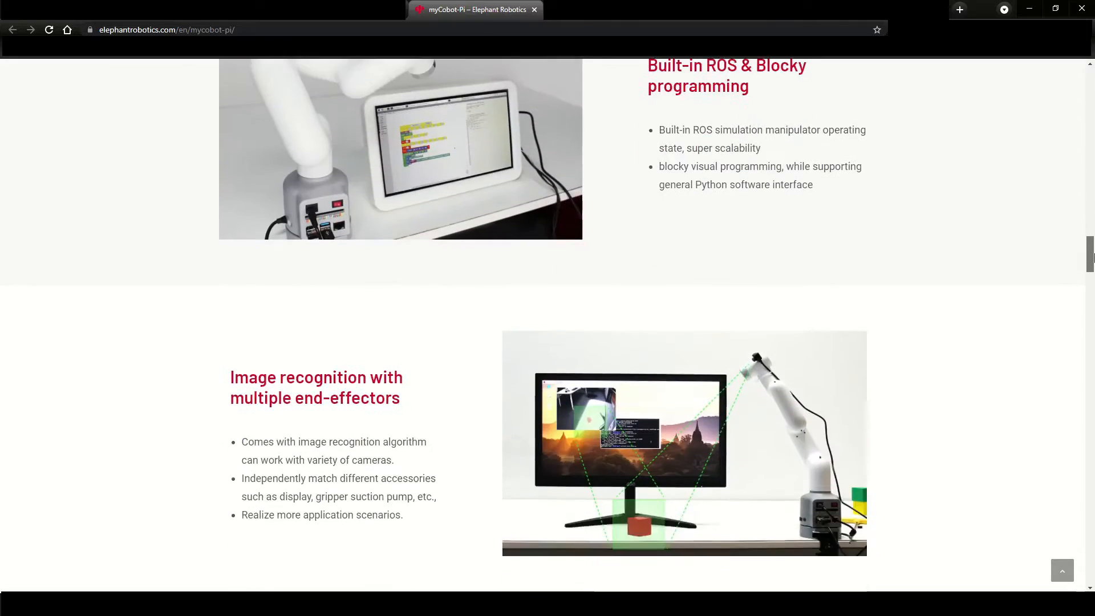
{"action": "scroll", "scroll_direction": "down", "scroll_amount": 3}
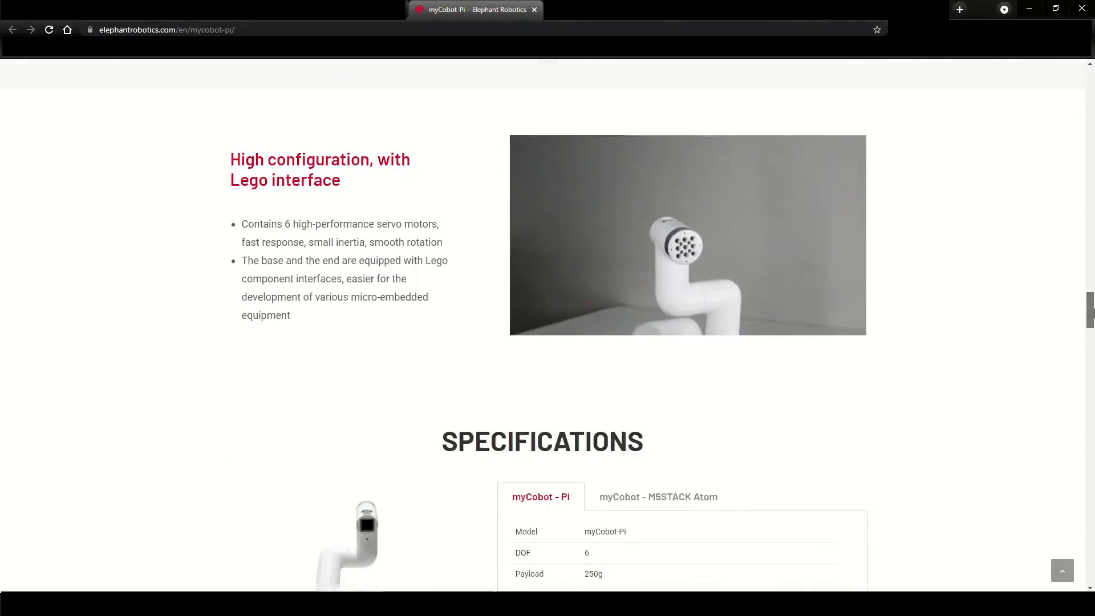
{"action": "scroll", "scroll_direction": "down", "scroll_amount": 3}
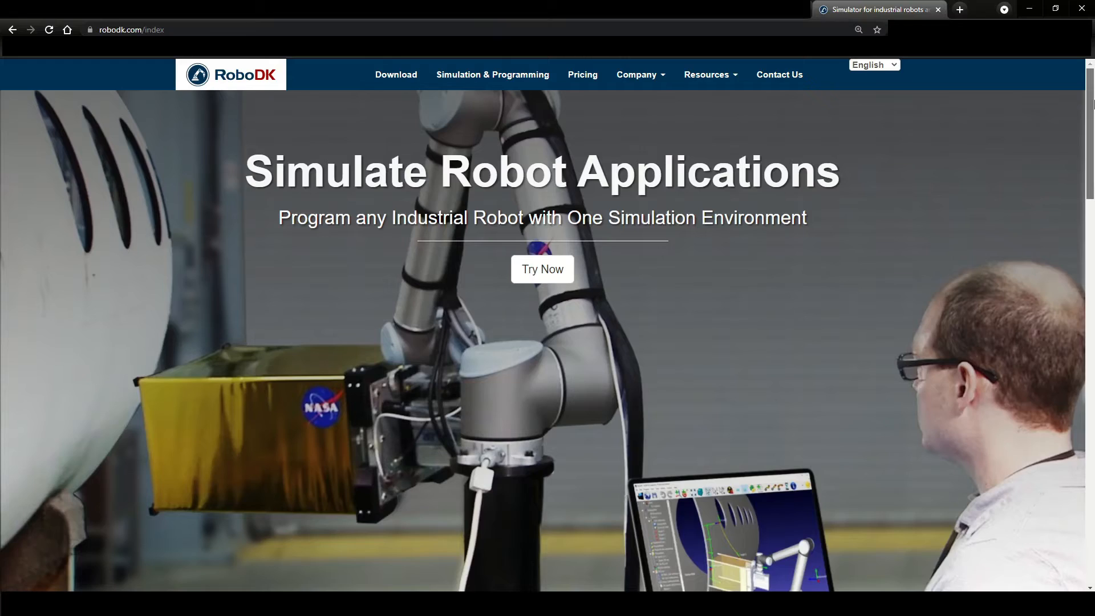
{"action": "scroll", "scroll_direction": "down", "scroll_amount": 3}
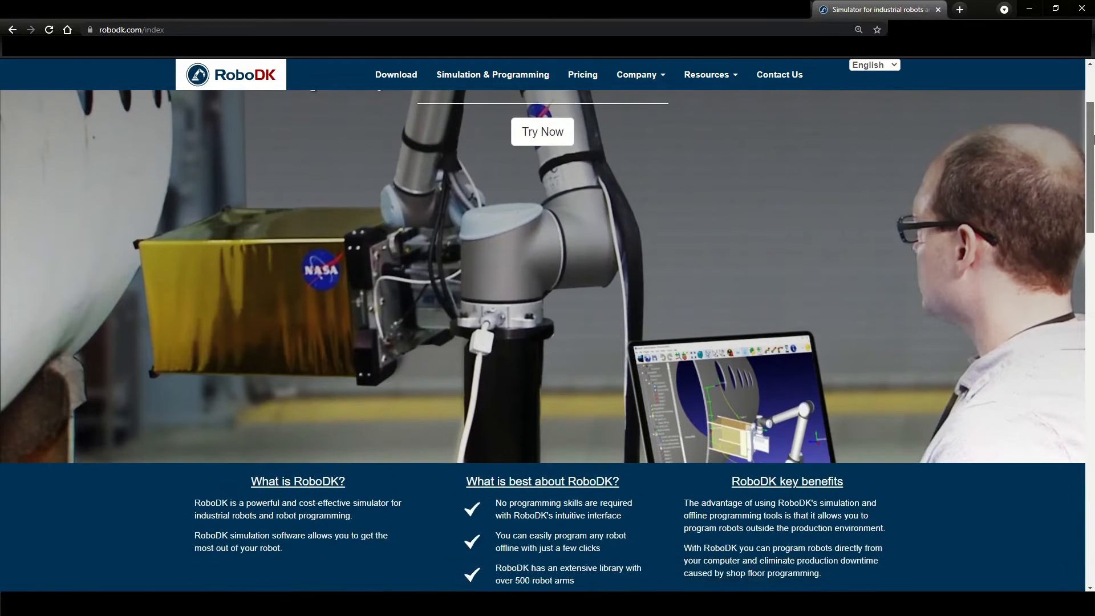
{"action": "scroll", "scroll_direction": "down", "scroll_amount": 3}
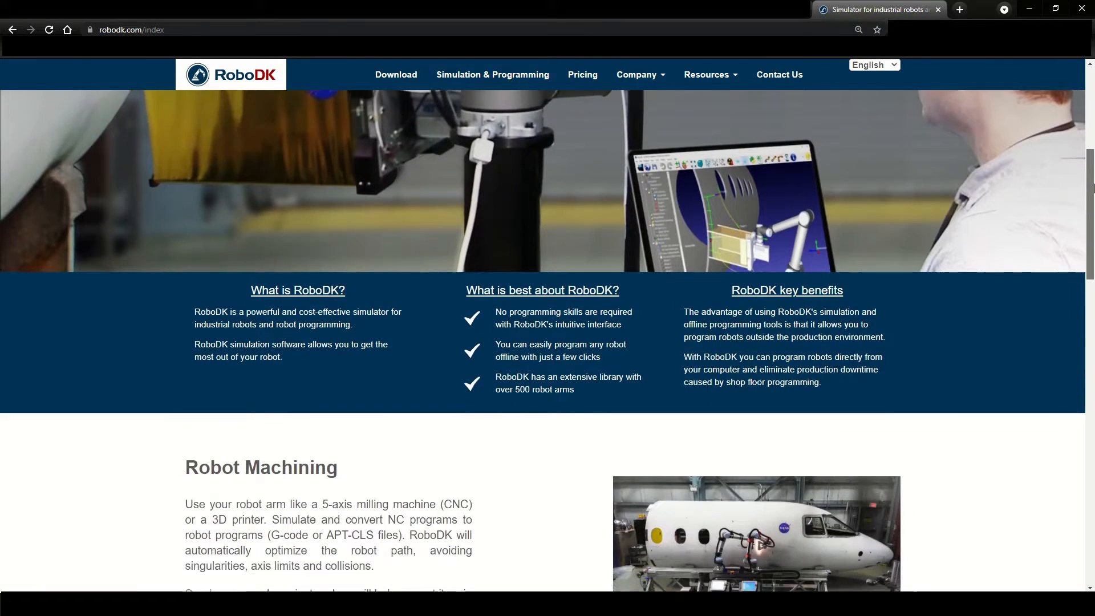
{"action": "scroll", "scroll_direction": "down", "scroll_amount": 3}
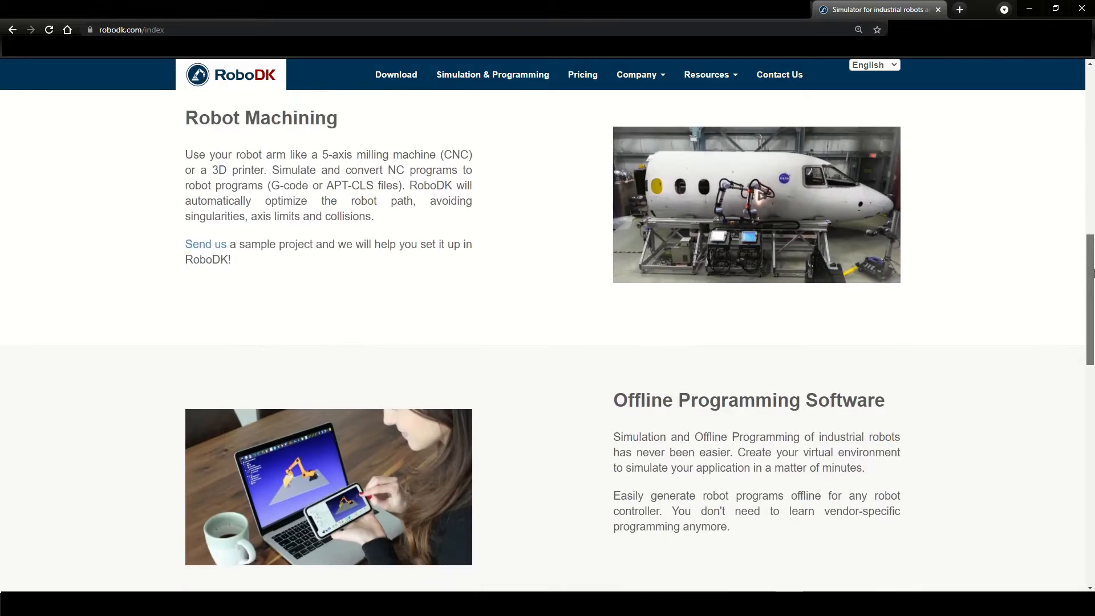
{"action": "scroll", "scroll_direction": "down", "scroll_amount": 3}
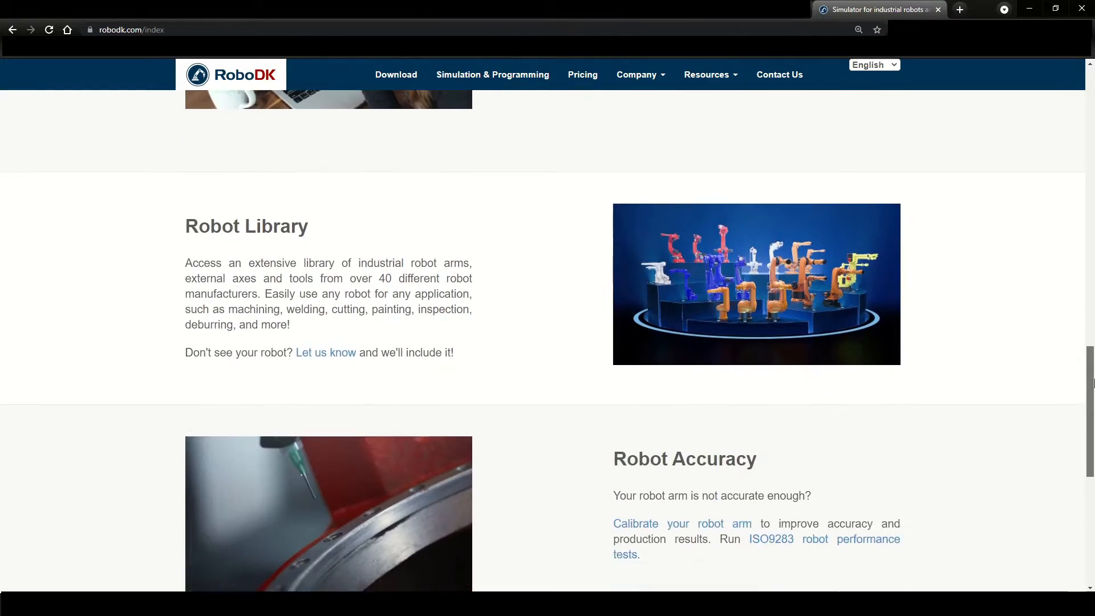
{"action": "scroll", "scroll_direction": "down", "scroll_amount": 3}
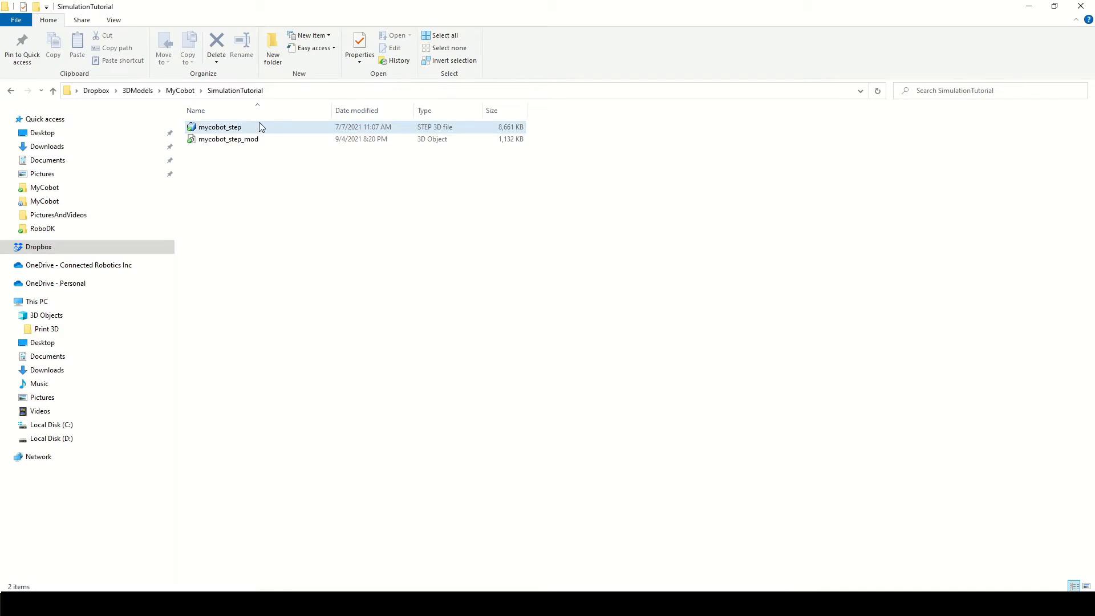
{"action": "mouse_move", "coordinate": [240, 130]}
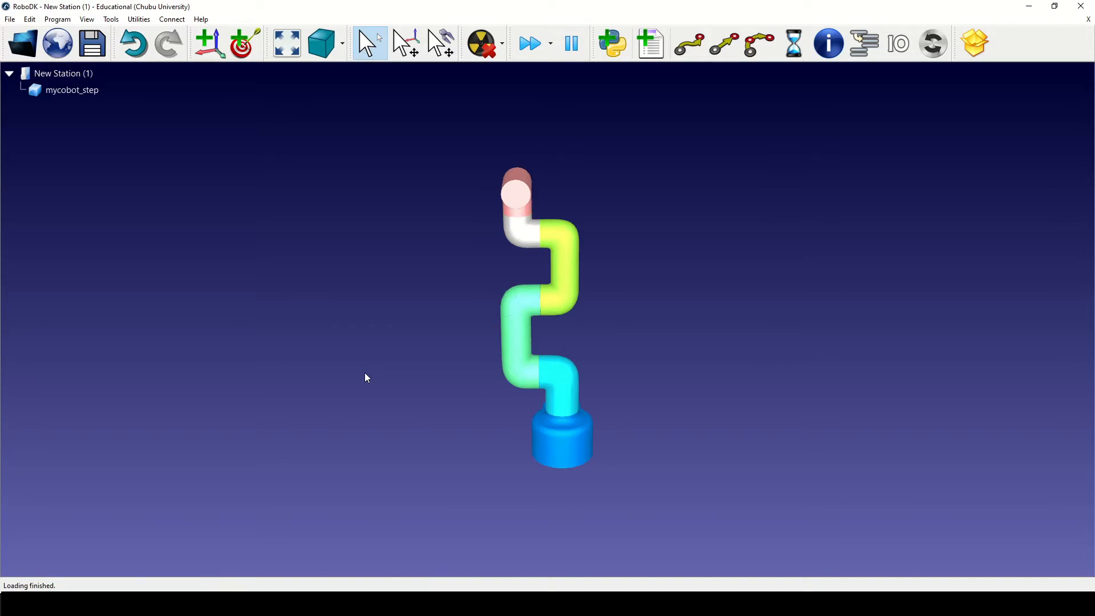
{"action": "mouse_move", "coordinate": [651, 341]}
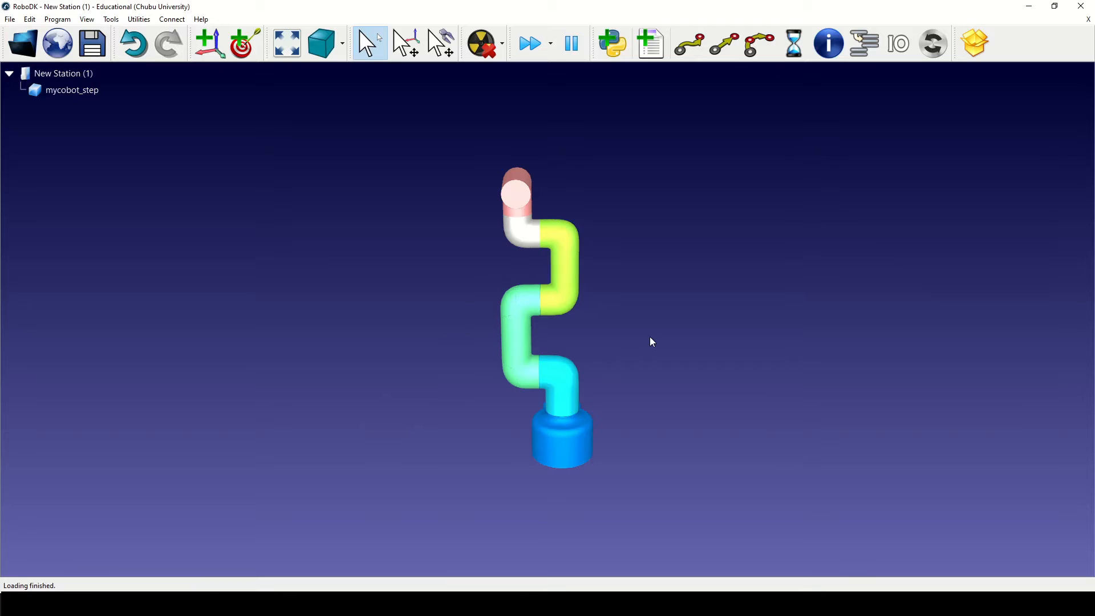
{"action": "left_click_drag", "start_coordinate": [649, 342], "coordinate": [427, 321]}
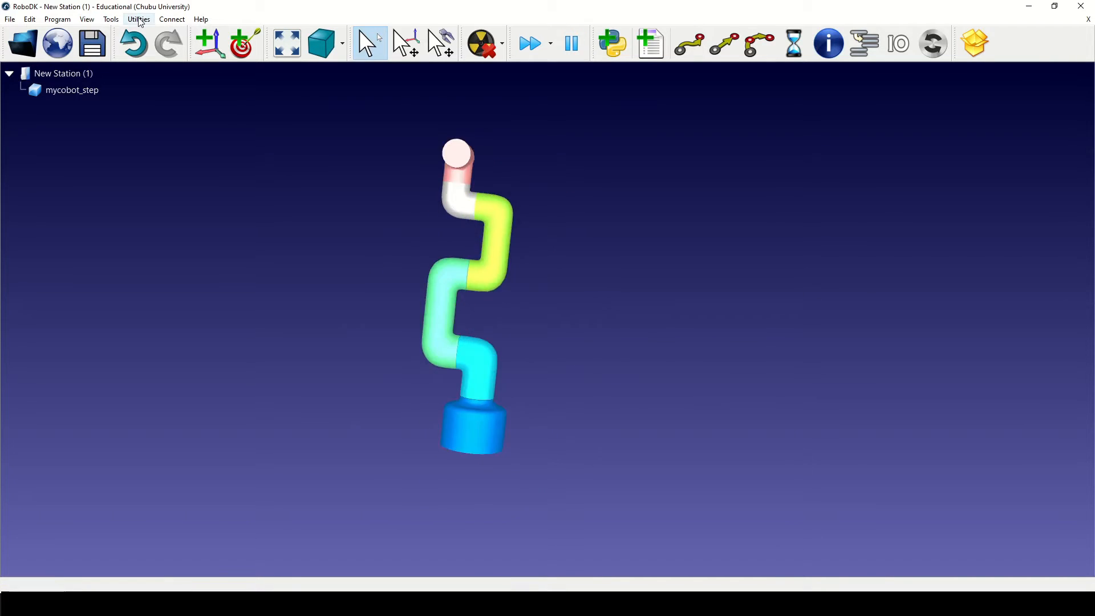
Start Utilities > Model Mechanism or Robot for a 6-axis collaborative robot
{"action": "left_click", "coordinate": [138, 19]}
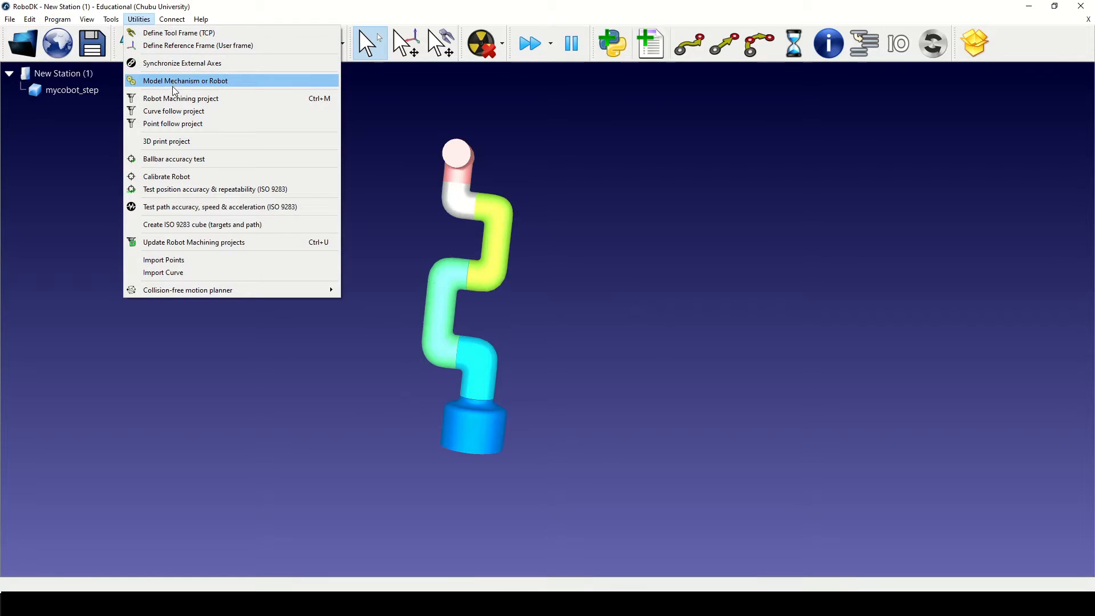
{"action": "left_click", "coordinate": [184, 80]}
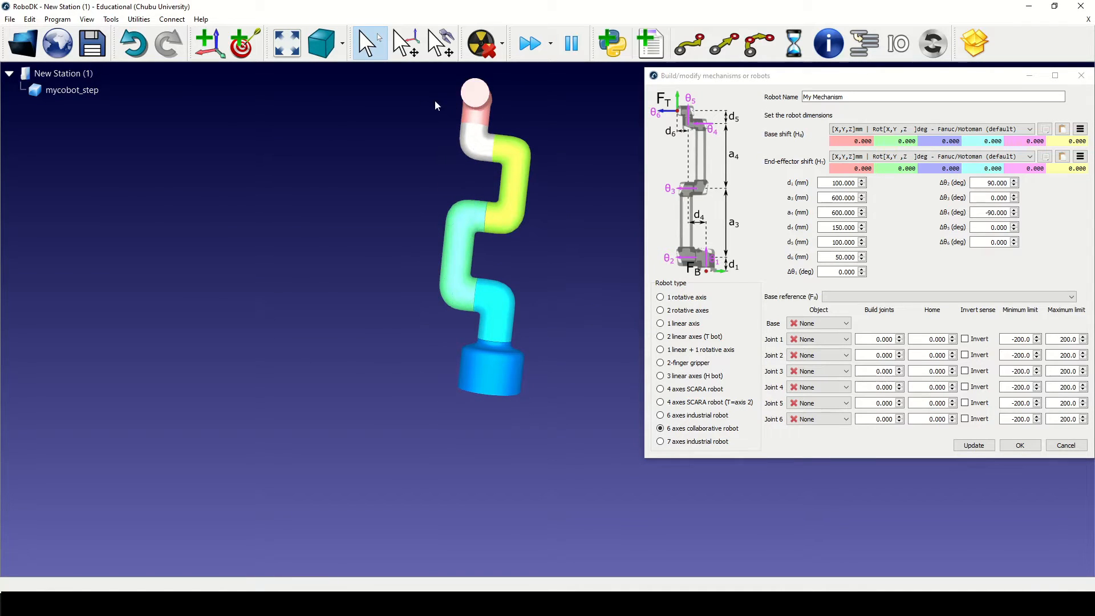
{"action": "mouse_move", "coordinate": [460, 98]}
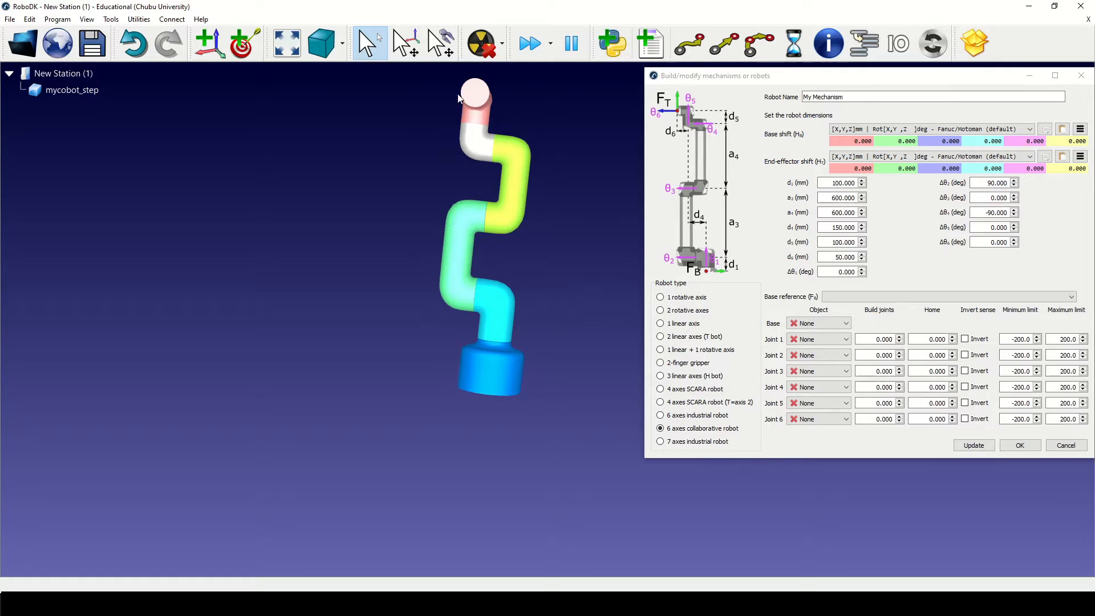
{"action": "left_click", "coordinate": [72, 90]}
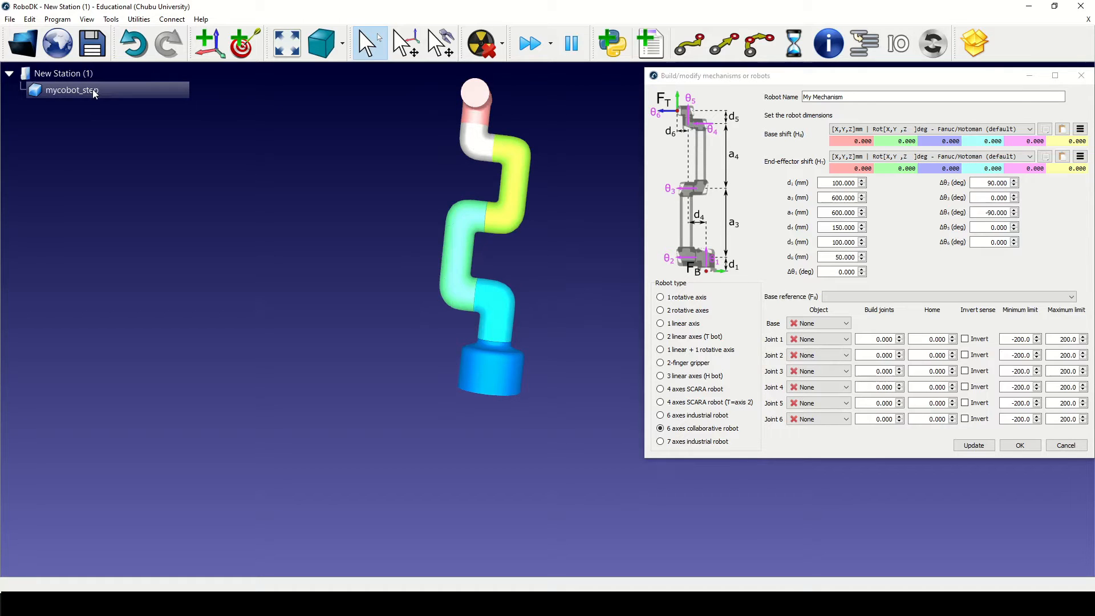
Split mycobot_step into its six parts, including mycobot_step-2 and mycobot_step-1
{"action": "right_click", "coordinate": [69, 90]}
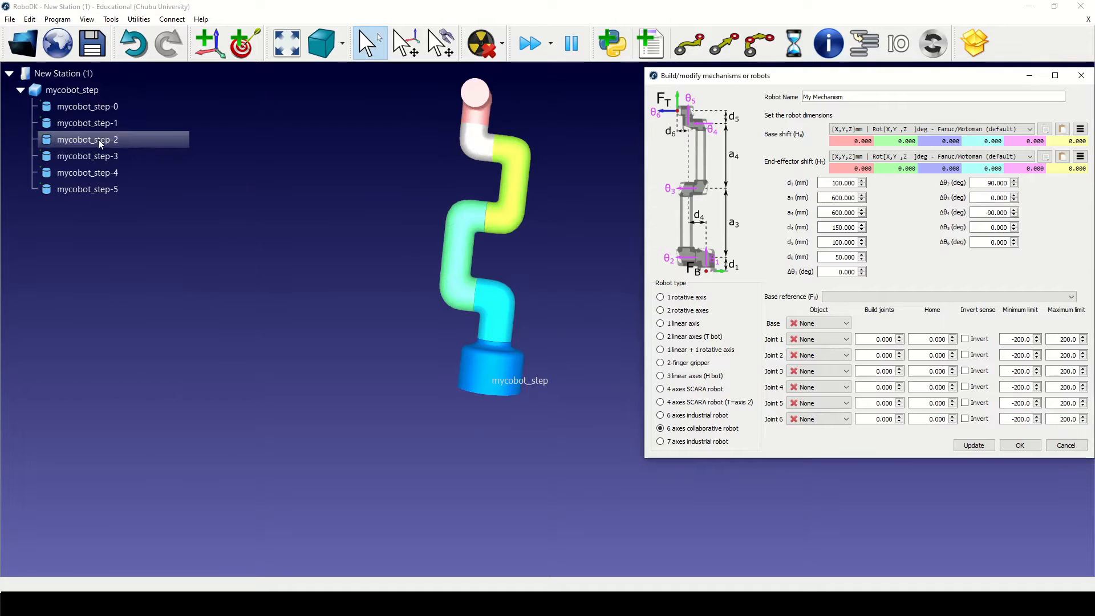
{"action": "left_click", "coordinate": [87, 123]}
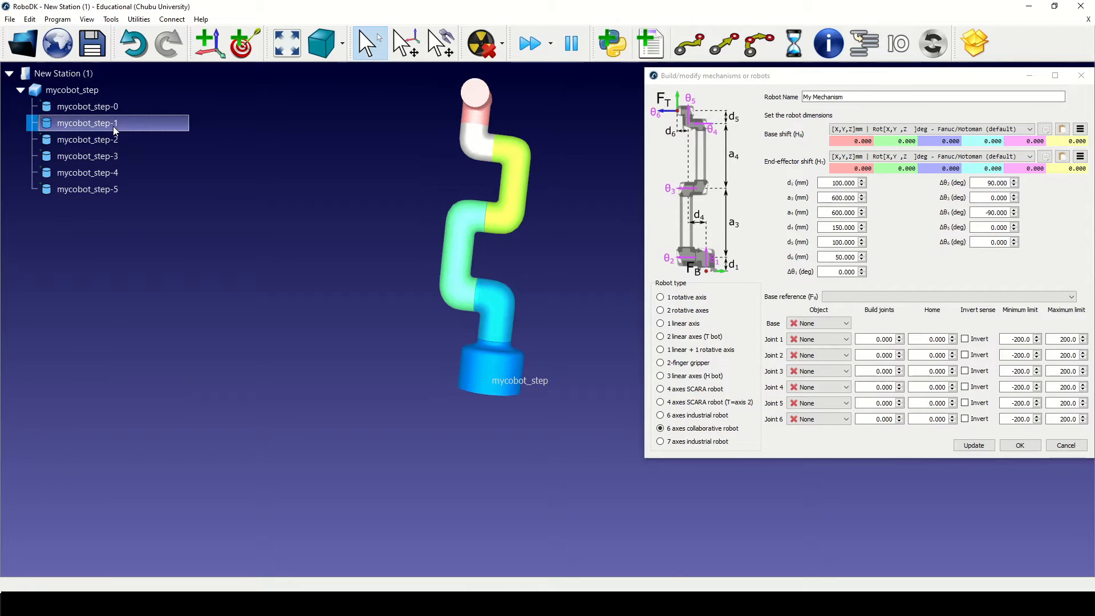
{"action": "left_click", "coordinate": [87, 172]}
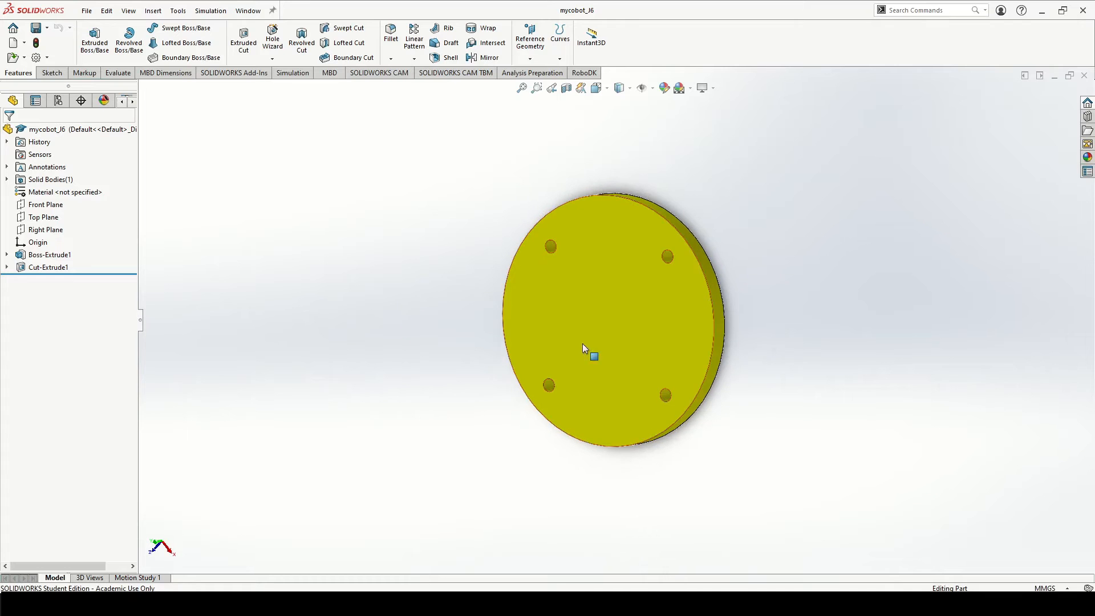
{"action": "left_click_drag", "start_coordinate": [587, 349], "coordinate": [528, 405]}
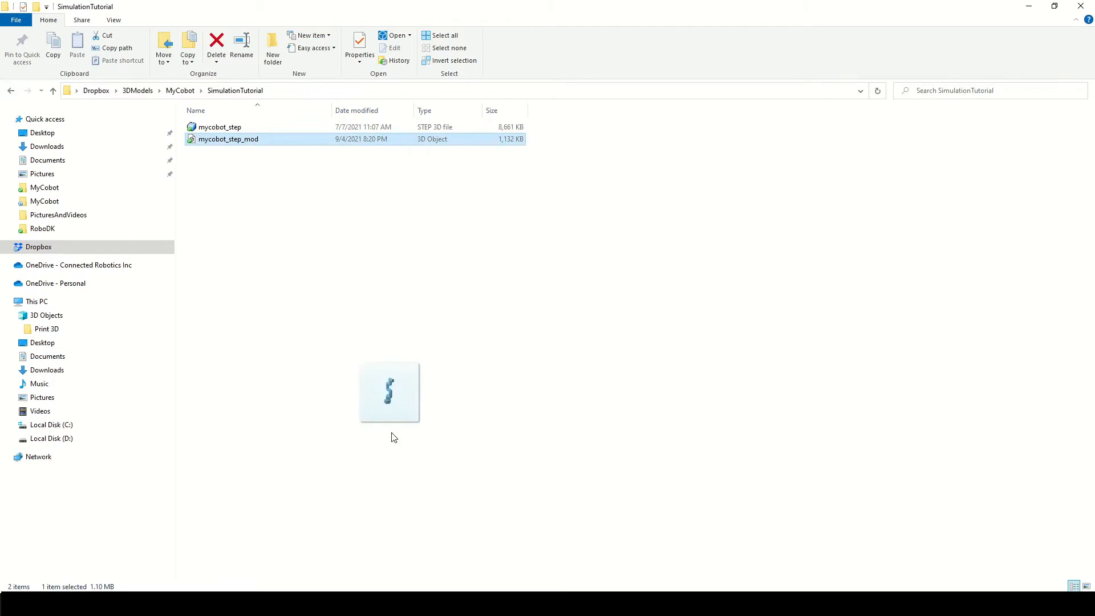
Load mycobot_step_mod and restart Model Mechanism or Robot with Base and J1–J6 assigned
{"action": "double_click", "coordinate": [228, 139]}
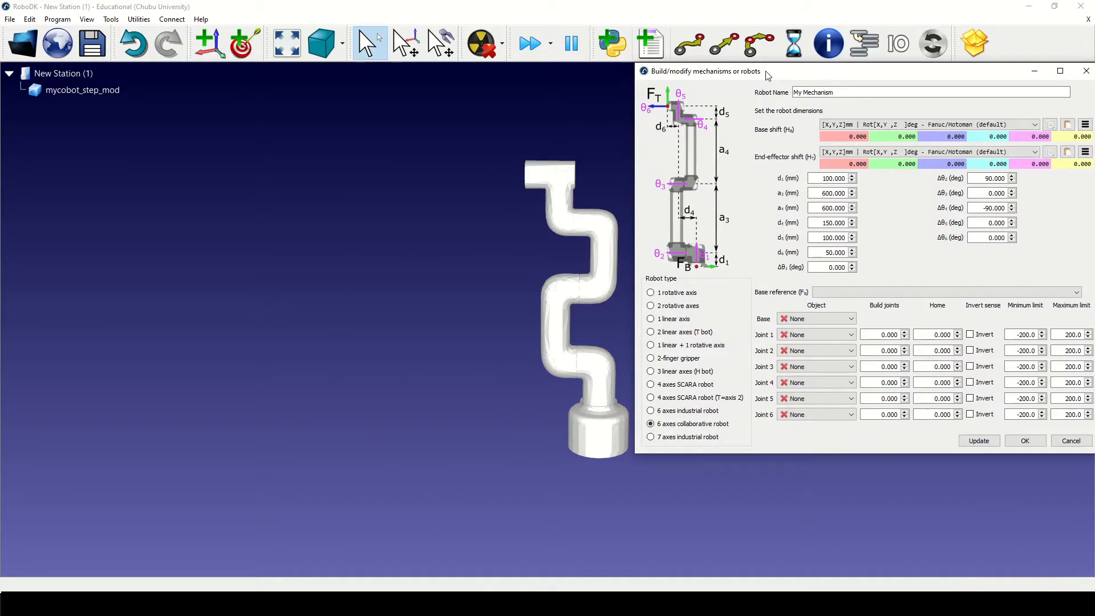
{"action": "mouse_move", "coordinate": [450, 428]}
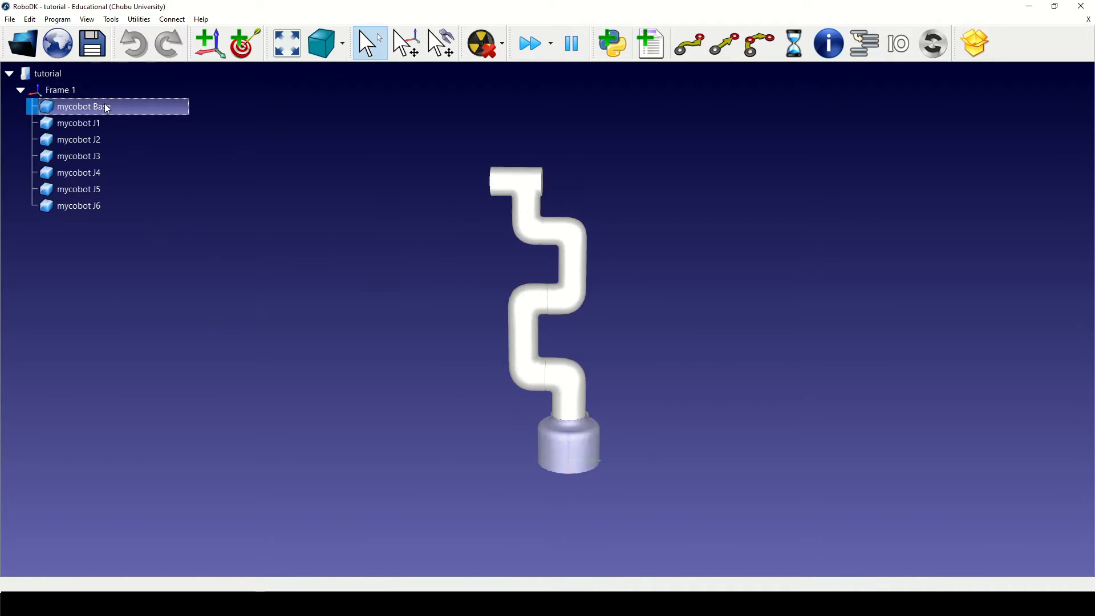
{"action": "left_click", "coordinate": [301, 277]}
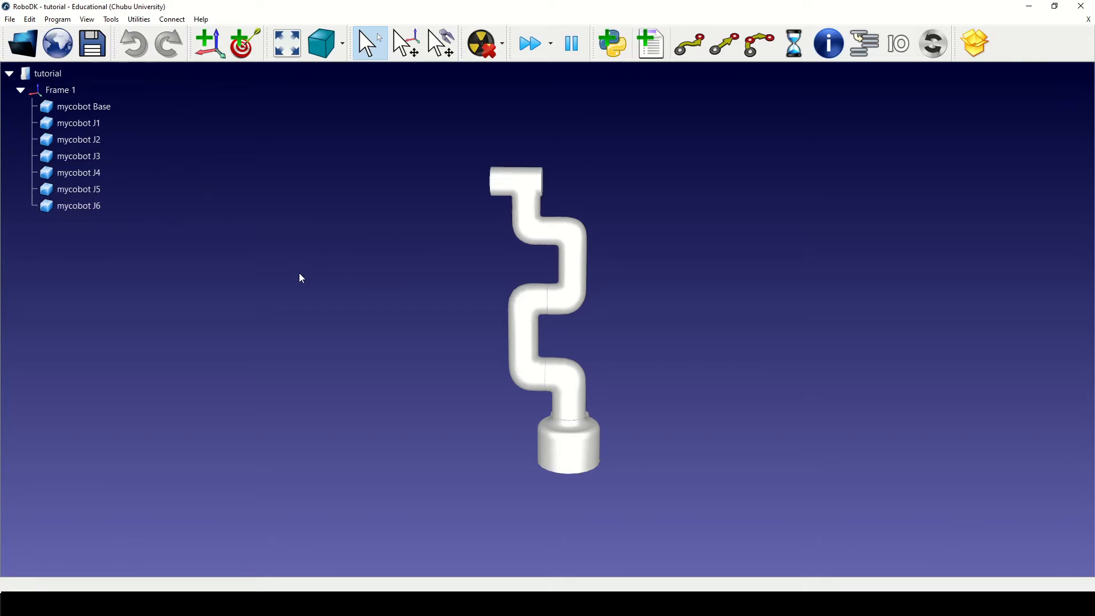
{"action": "left_click", "coordinate": [137, 19]}
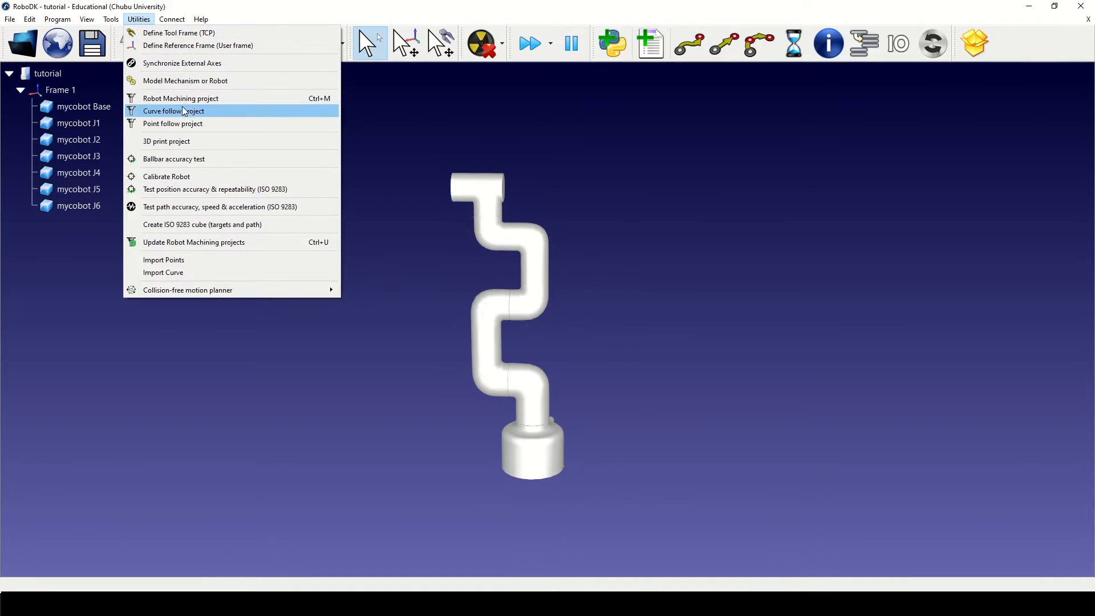
{"action": "left_click", "coordinate": [184, 80]}
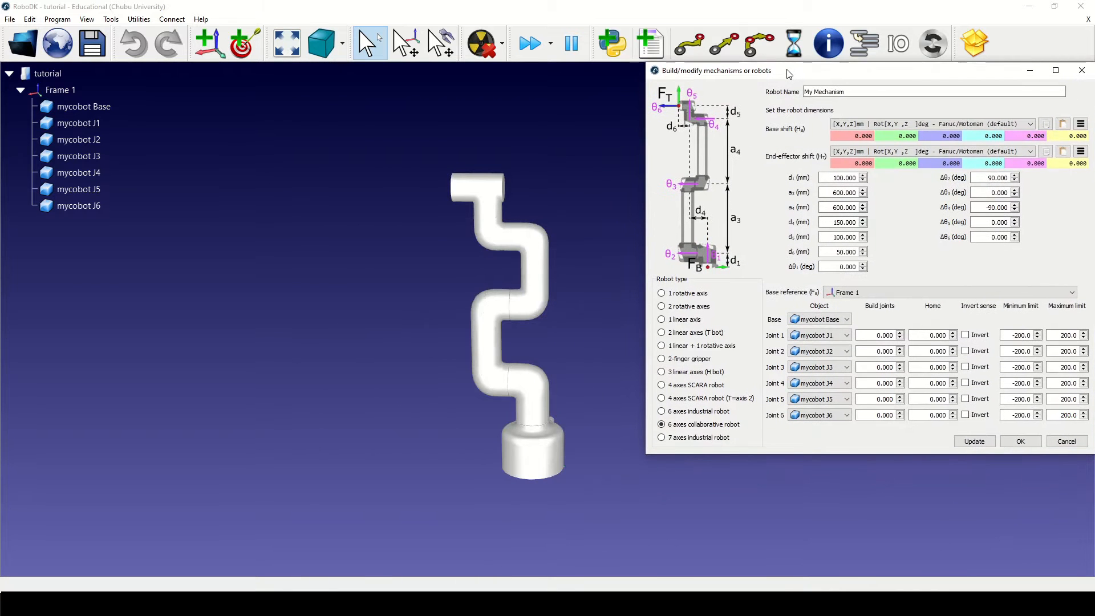
{"action": "mouse_move", "coordinate": [872, 308]}
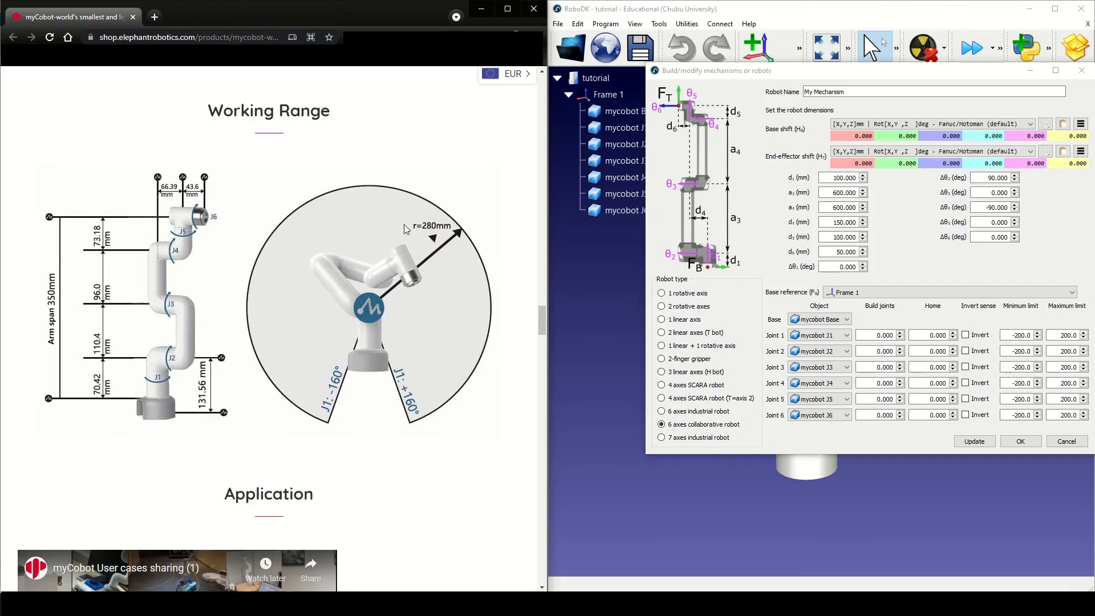
{"action": "mouse_move", "coordinate": [895, 231]}
{"action": "type", "text": "131.560"}
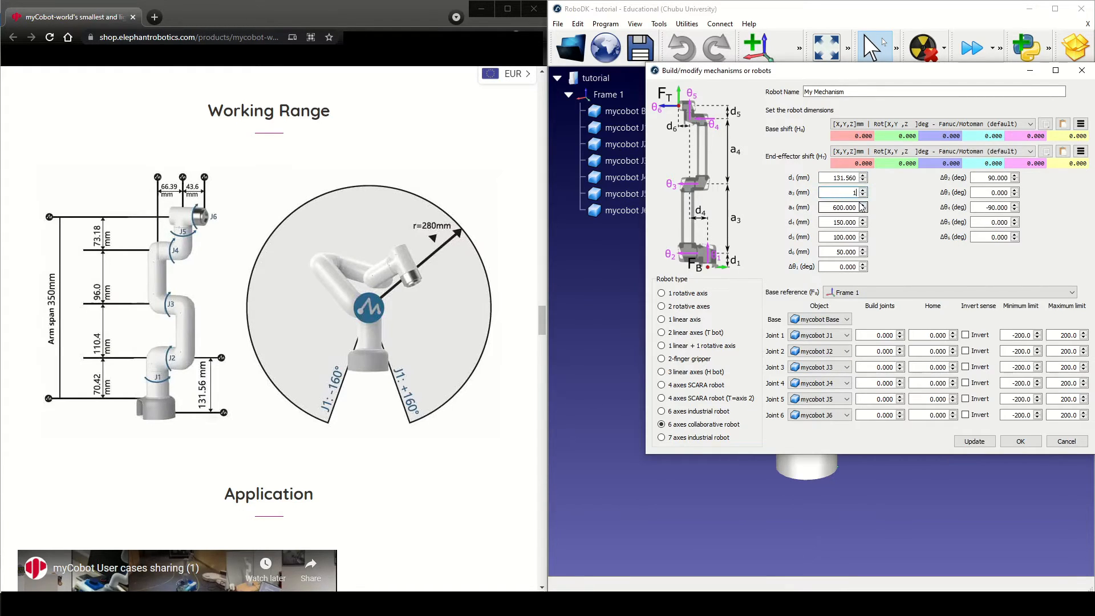
Enter link lengths a2 110.4, a3 96, d5 73.18 and d6 43.6 mm, then maximize RoboDK
{"action": "type", "text": "110.400"}
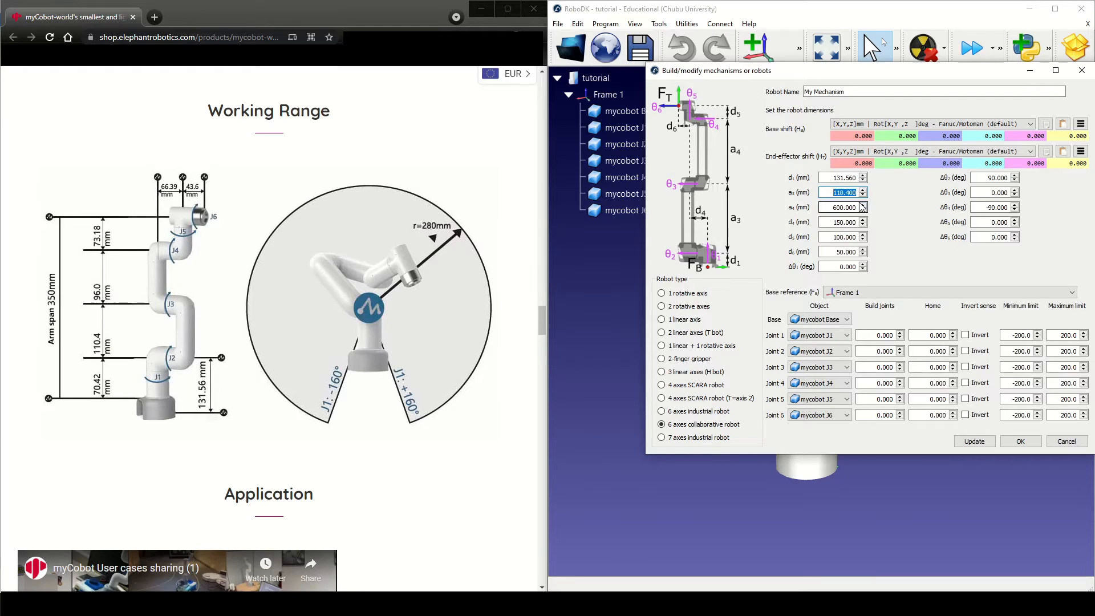
{"action": "left_click", "coordinate": [843, 207]}
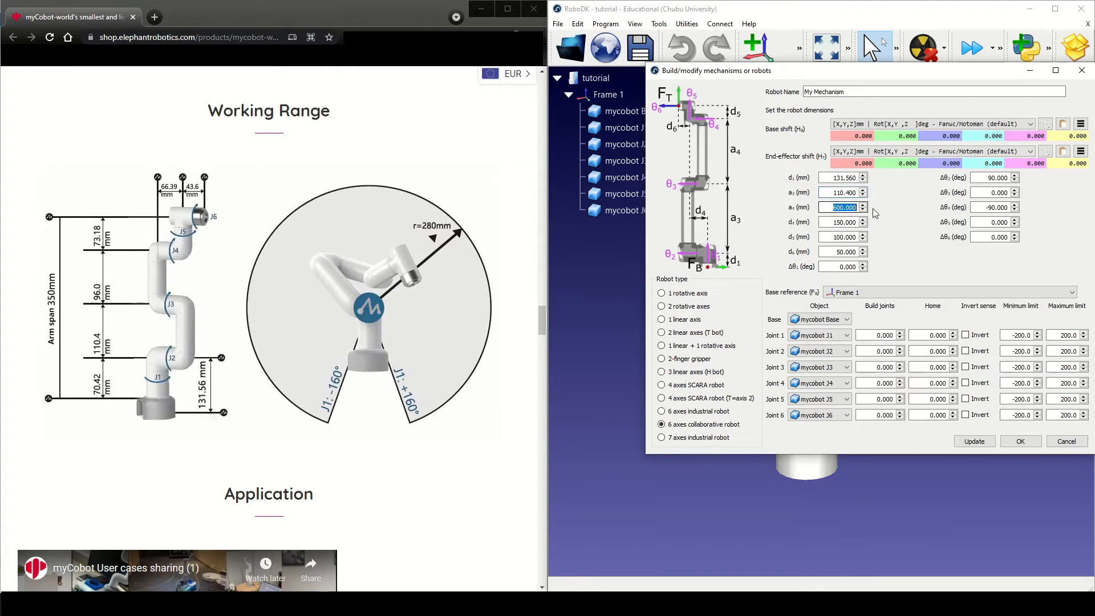
{"action": "type", "text": "96"}
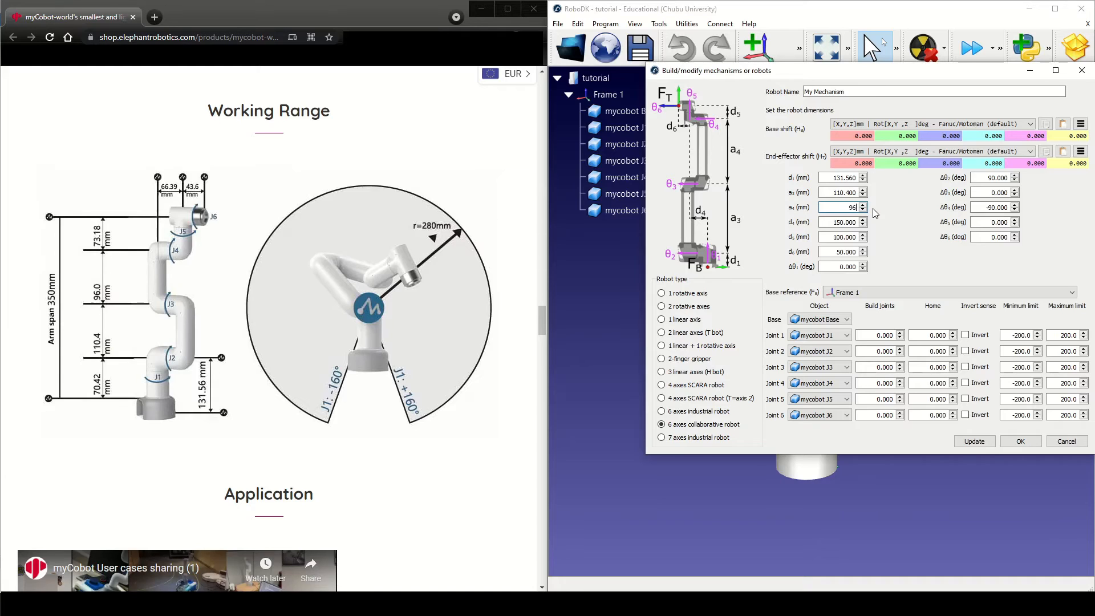
{"action": "triple_click", "coordinate": [841, 206]}
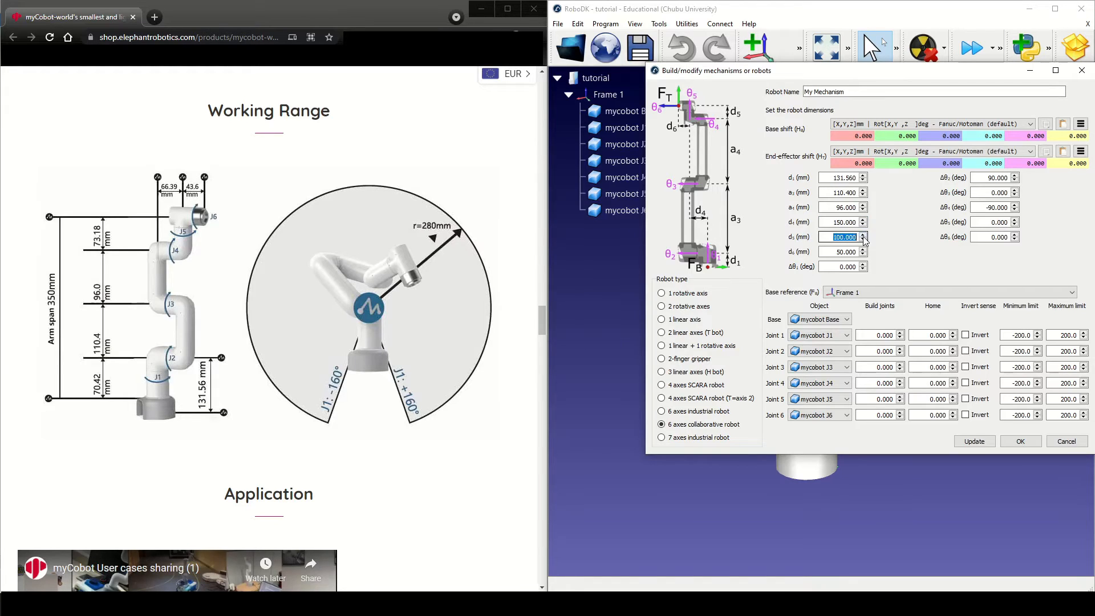
{"action": "type", "text": "73.180"}
{"action": "left_click", "coordinate": [843, 222]}
{"action": "type", "text": "66.390"}
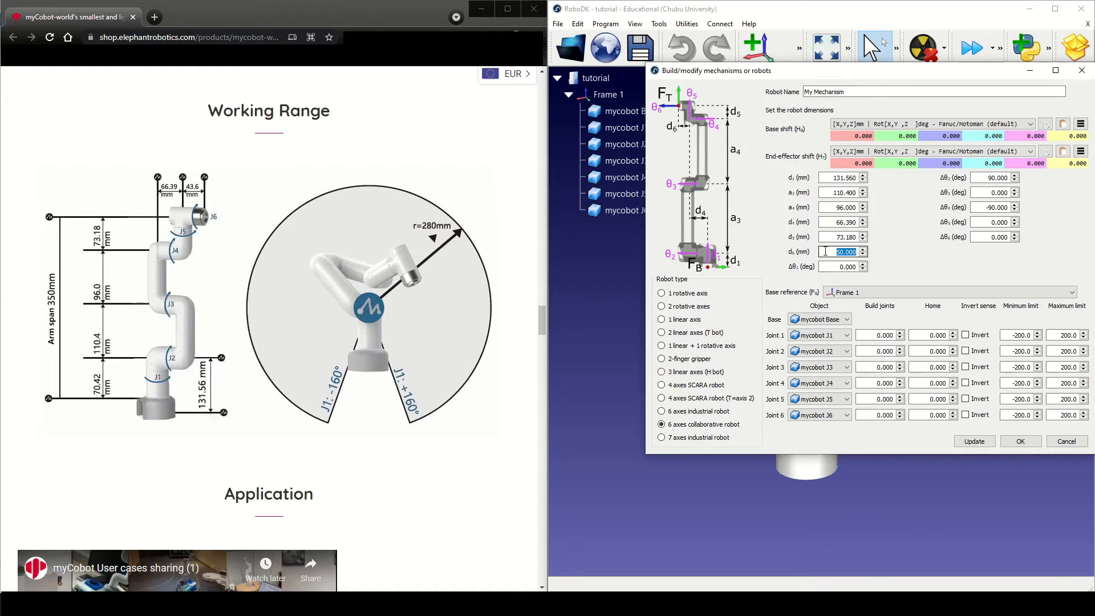
{"action": "type", "text": "43."}
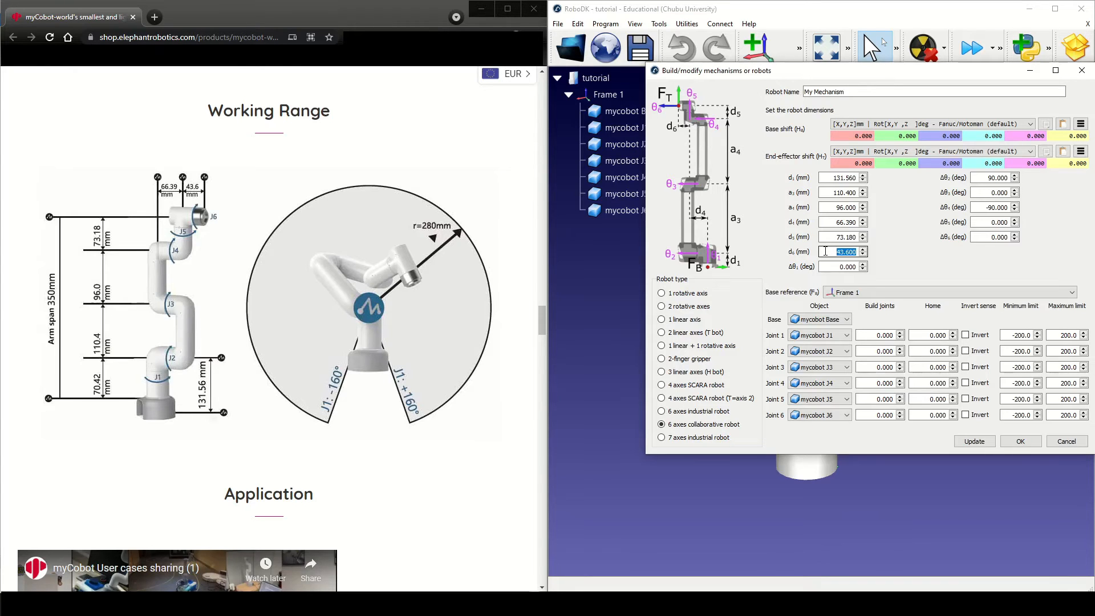
{"action": "left_click", "coordinate": [992, 236]}
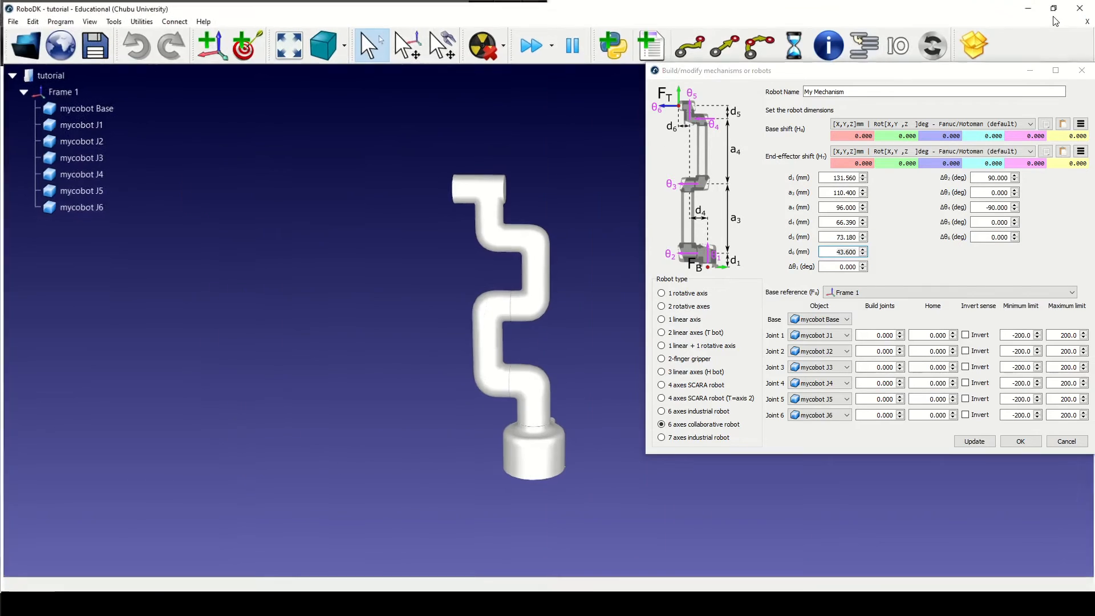
Update to build My Mechanism, jog the first joints back and forth, then Home it
{"action": "left_click", "coordinate": [973, 440]}
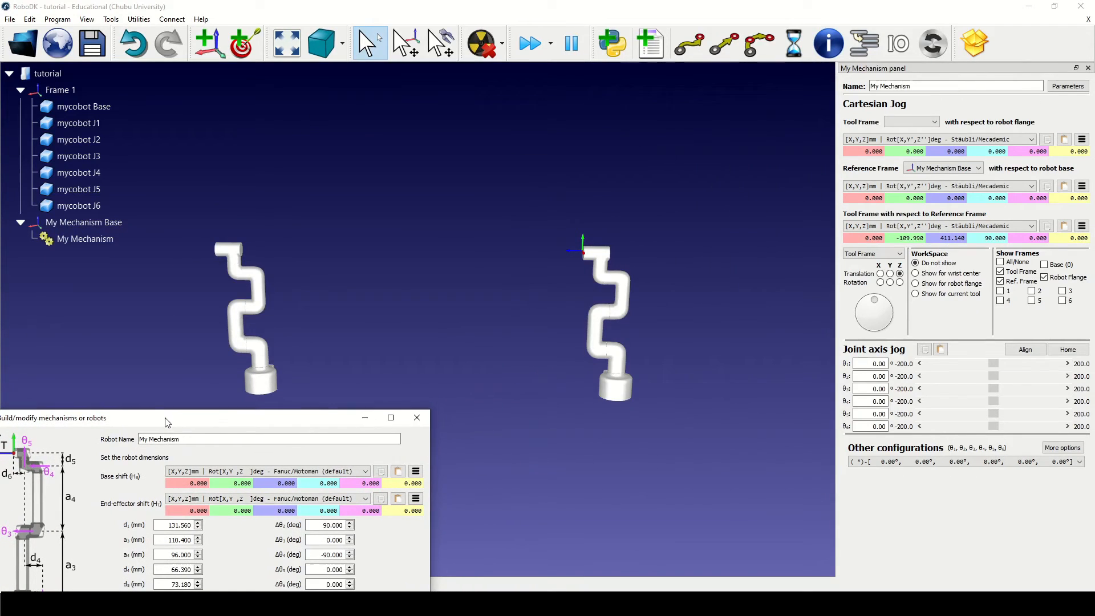
{"action": "left_click_drag", "start_coordinate": [995, 363], "coordinate": [1008, 364]}
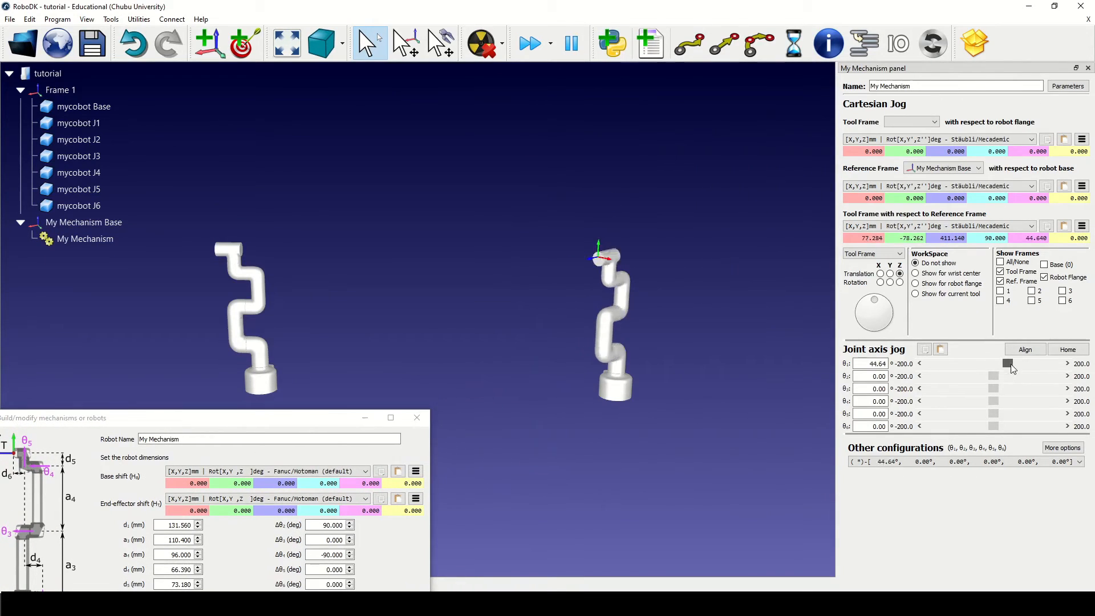
{"action": "left_click_drag", "start_coordinate": [1008, 363], "coordinate": [975, 362]}
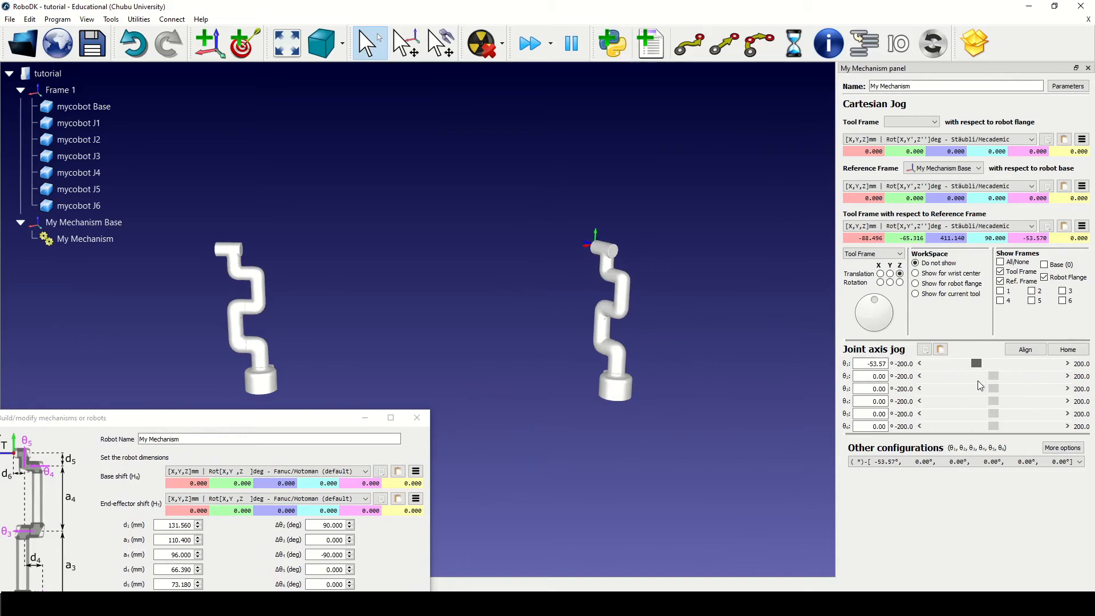
{"action": "left_click_drag", "start_coordinate": [976, 375], "coordinate": [990, 376]}
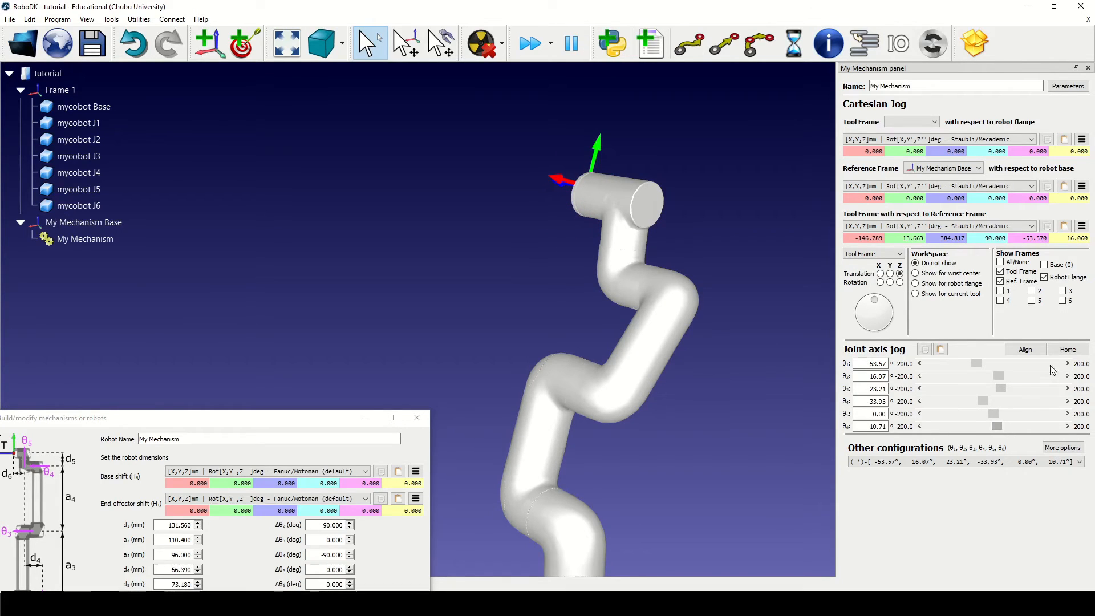
{"action": "left_click", "coordinate": [1066, 349]}
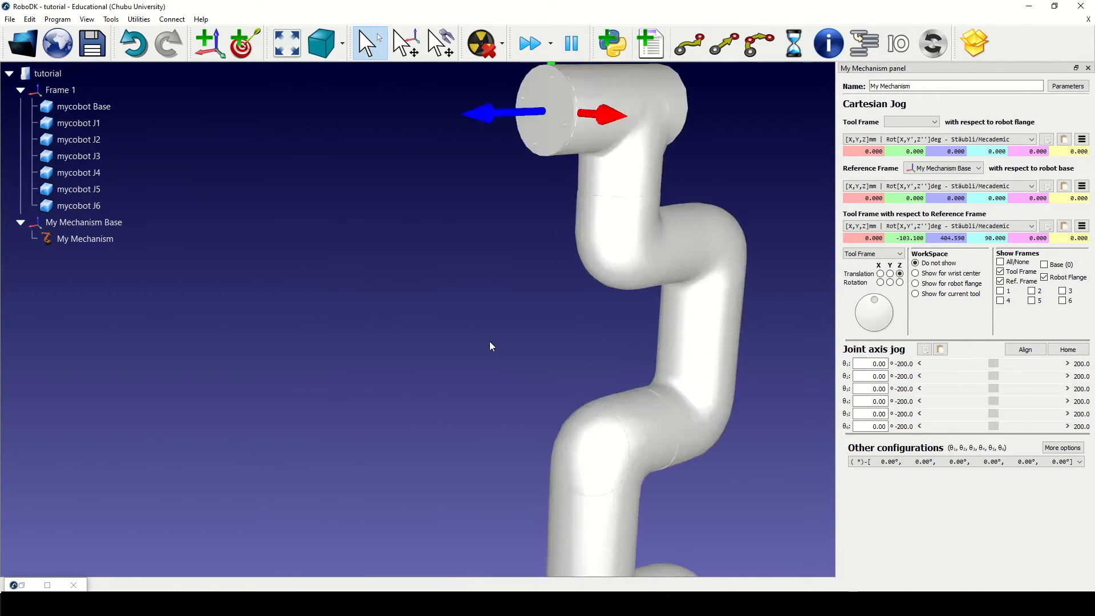
{"action": "left_click_drag", "start_coordinate": [995, 363], "coordinate": [984, 364]}
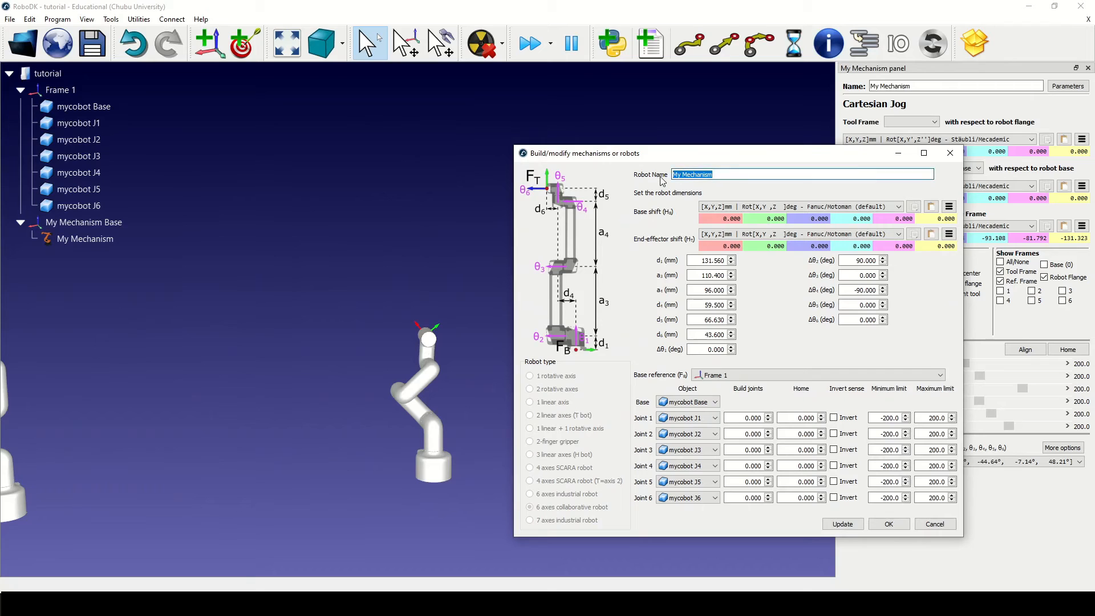
Set the Robot Name to myCobot Pi and apply it with Update
{"action": "type", "text": "myCobot Pi"}
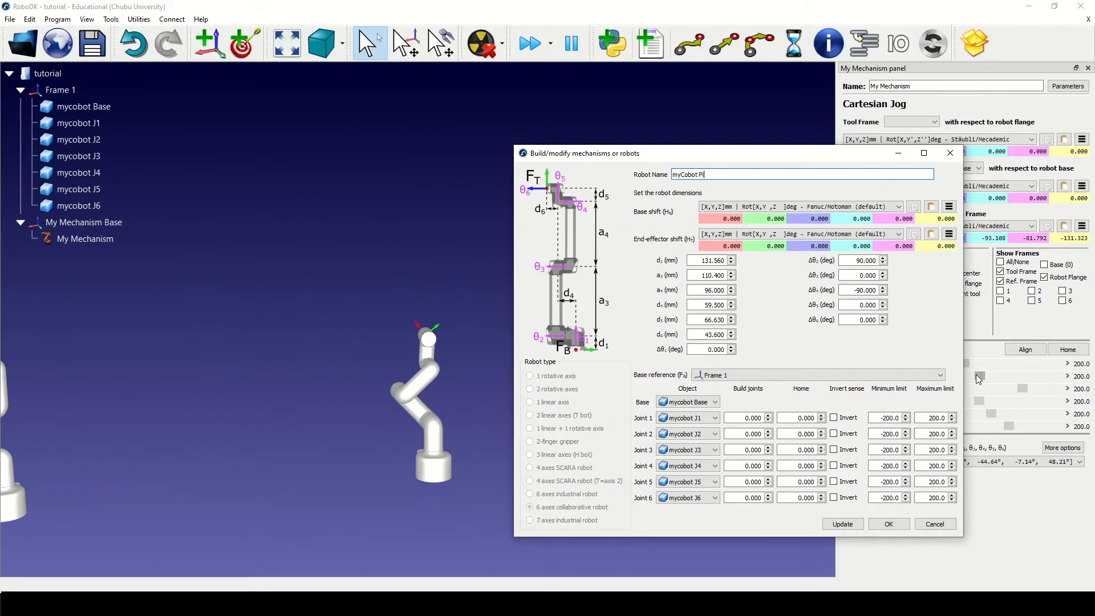
{"action": "left_click", "coordinate": [842, 523]}
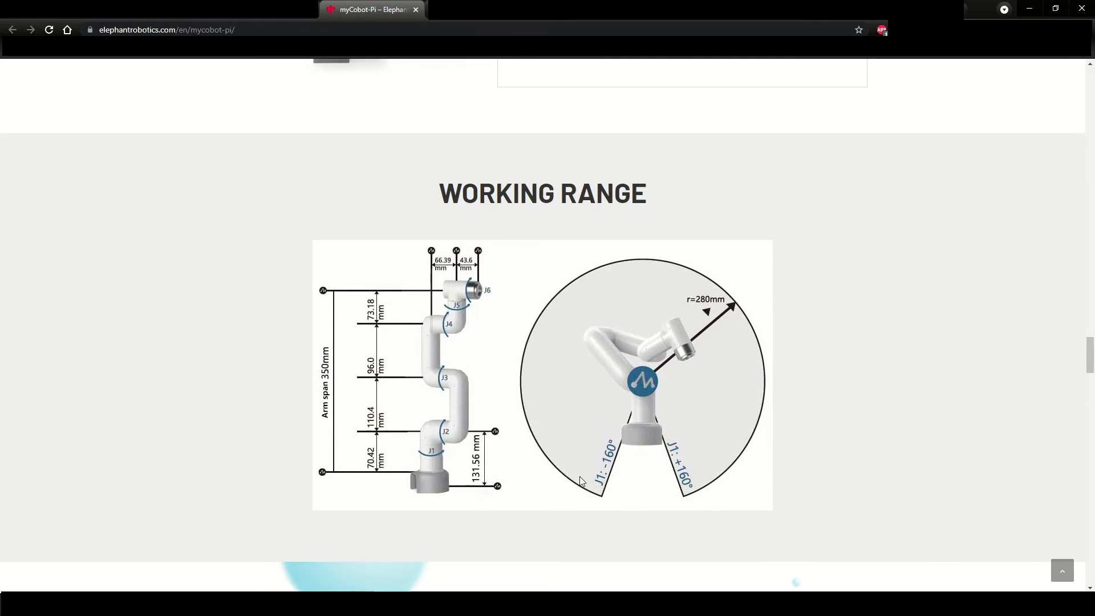
{"action": "mouse_move", "coordinate": [678, 479]}
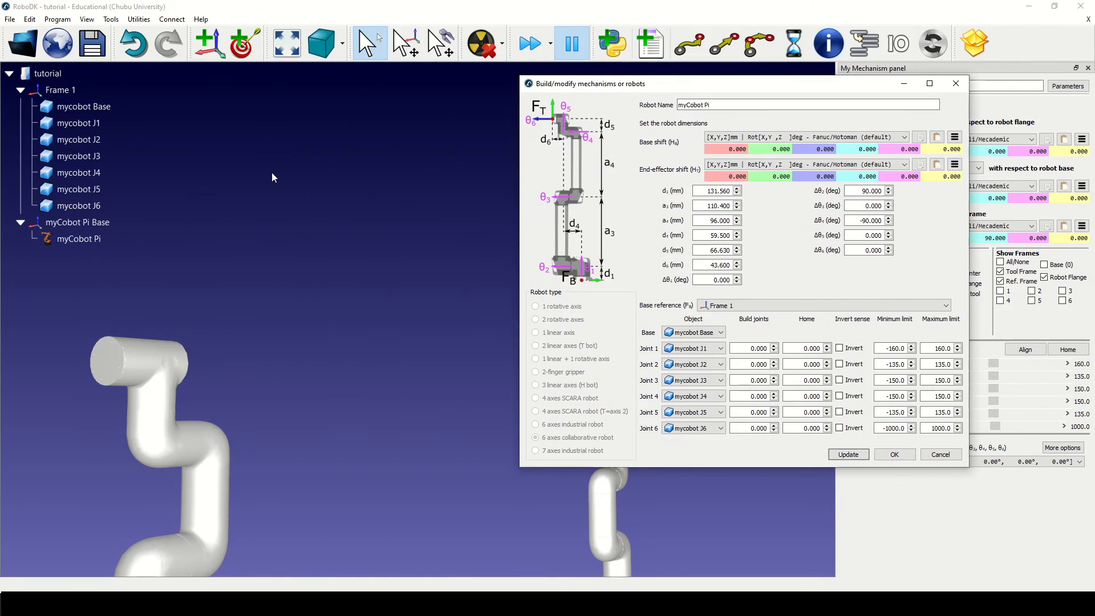
Choose Save as... from myCobot Pi's context menu in the station tree
{"action": "left_click", "coordinate": [77, 239]}
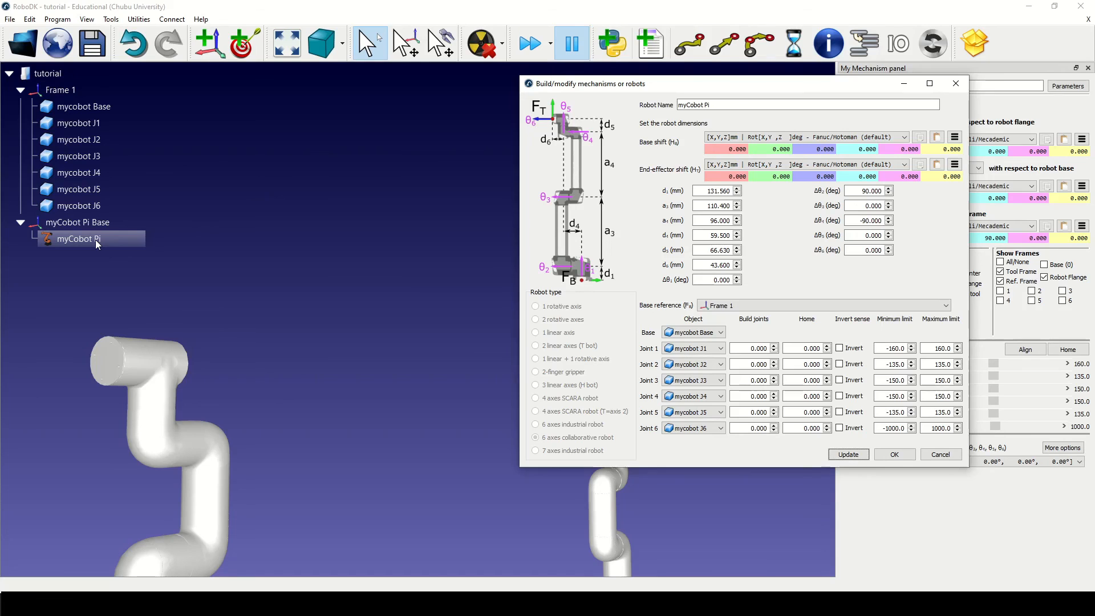
{"action": "right_click", "coordinate": [77, 238]}
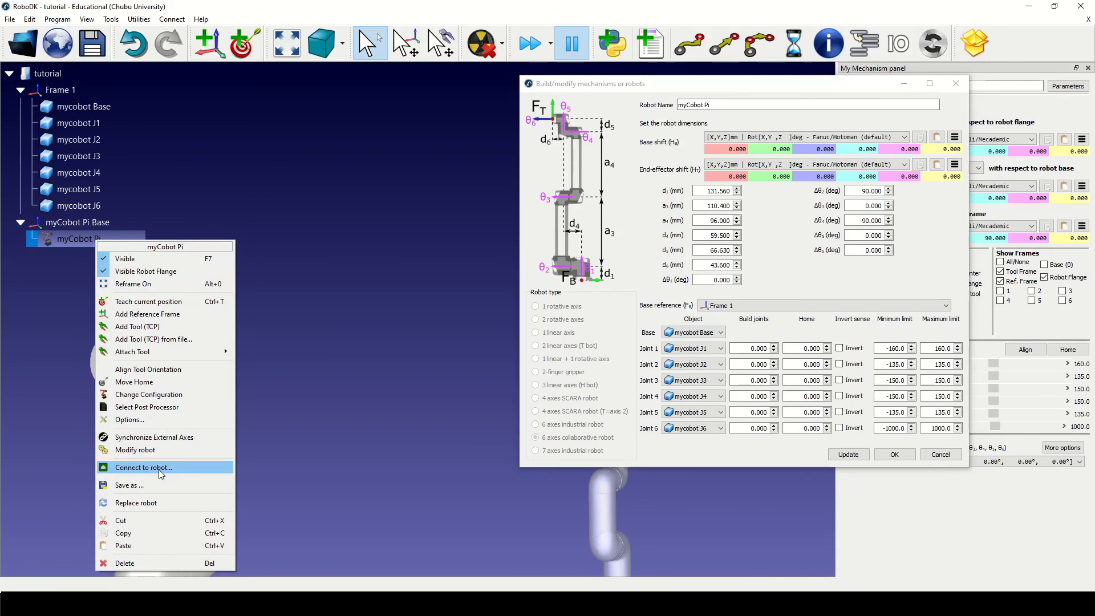
{"action": "left_click", "coordinate": [128, 485]}
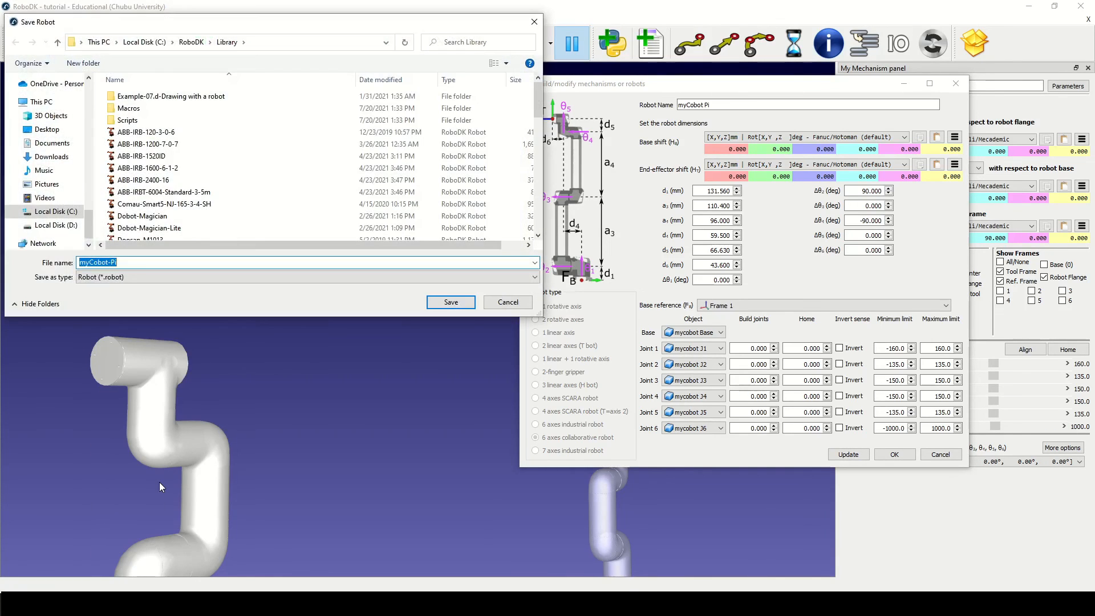